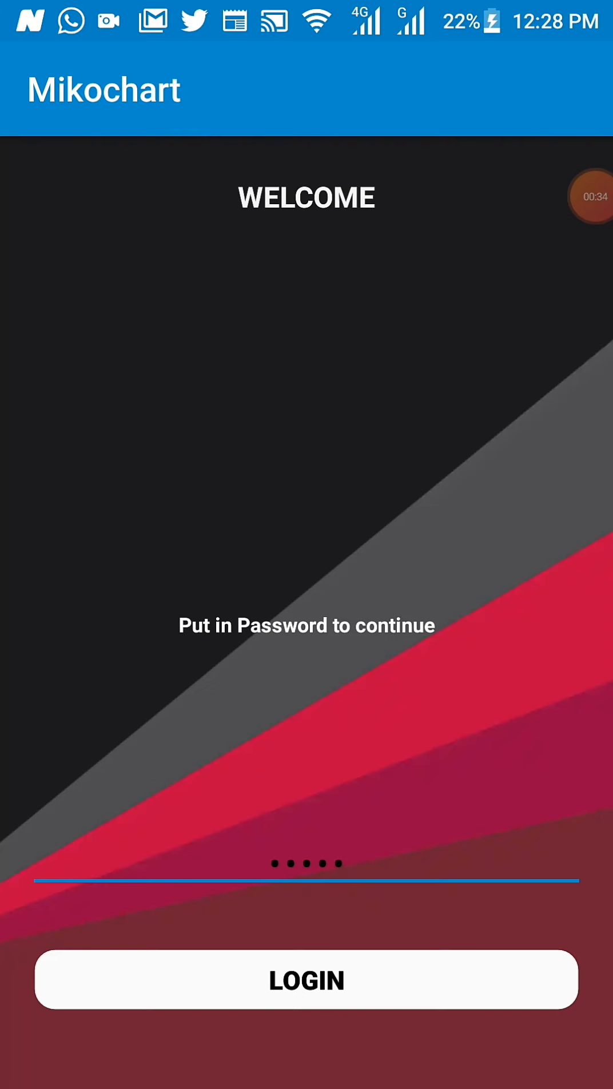
- Log in with the entered password to reach the school home page with JSS and SSS sections
left_click(307, 980)
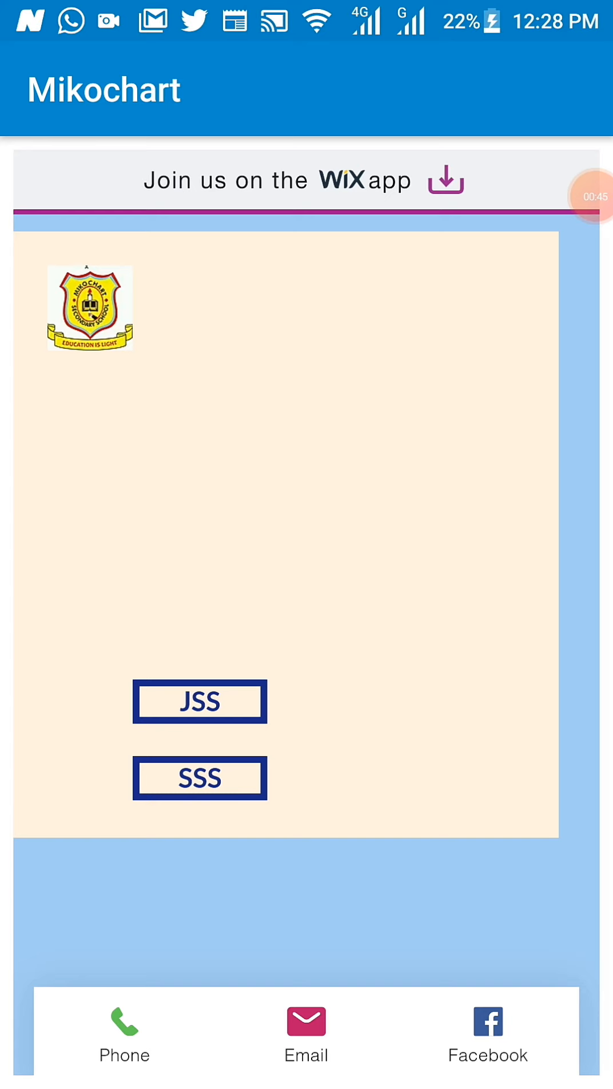
- Enter the JSS section and browse its English Language, ICT, Science and Mathematics listing
left_click(199, 701)
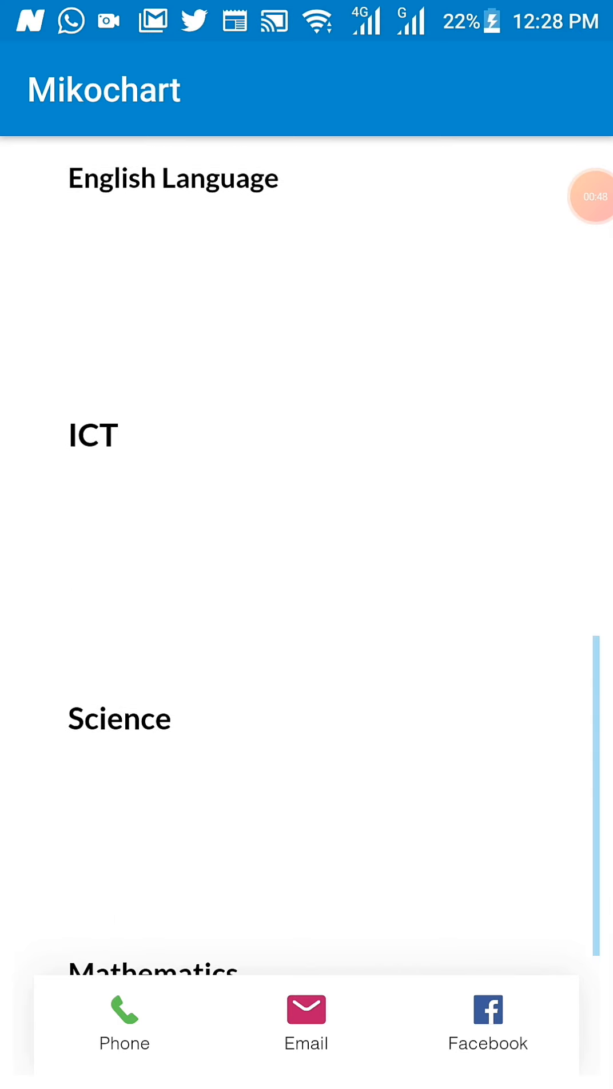
scroll("down", 3)
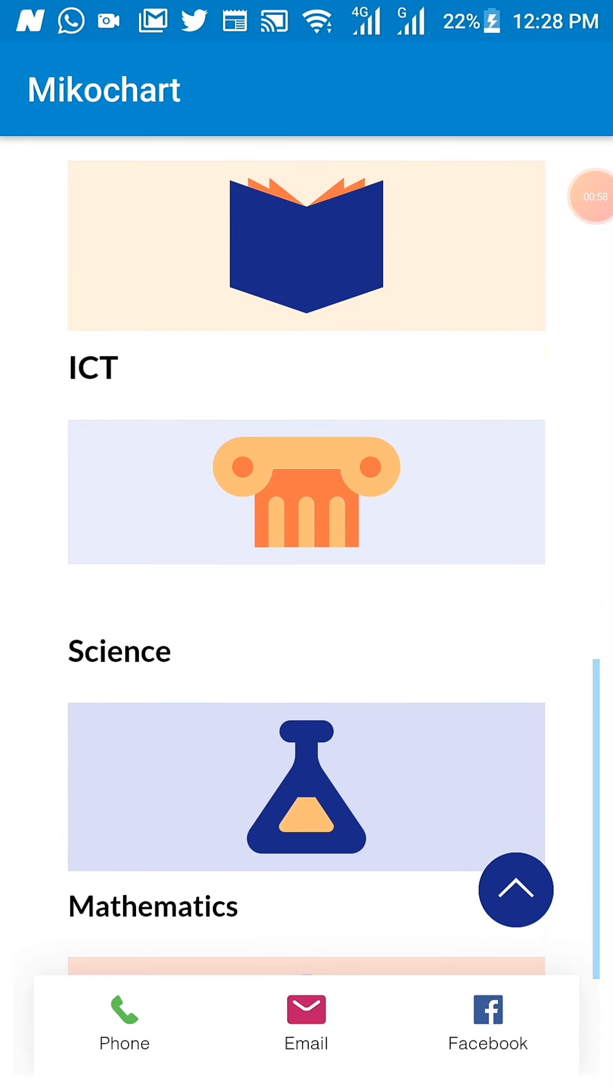
scroll("up", 3)
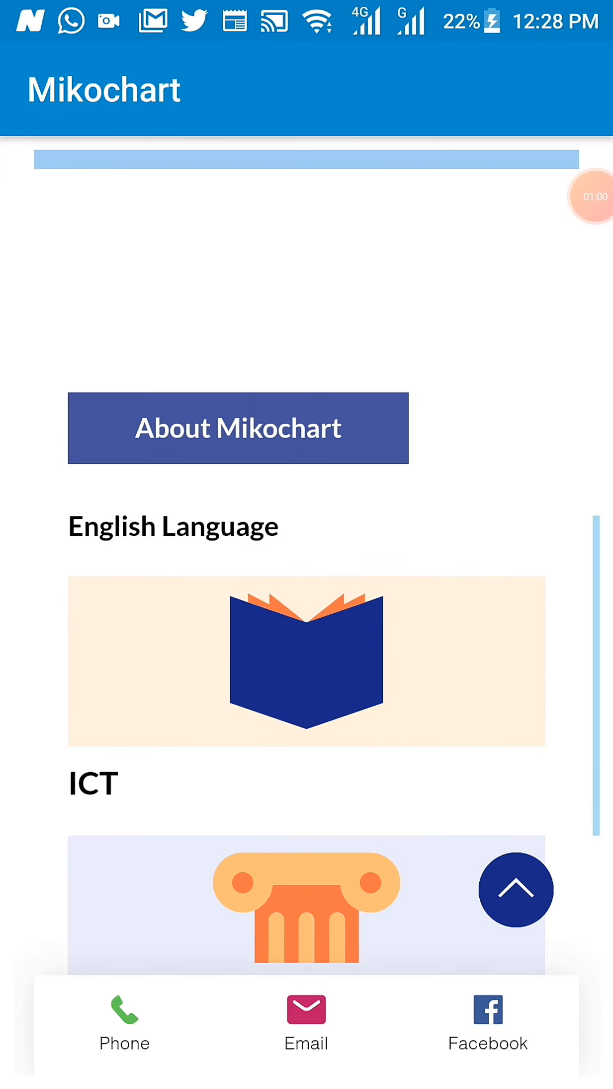
scroll("down", 3)
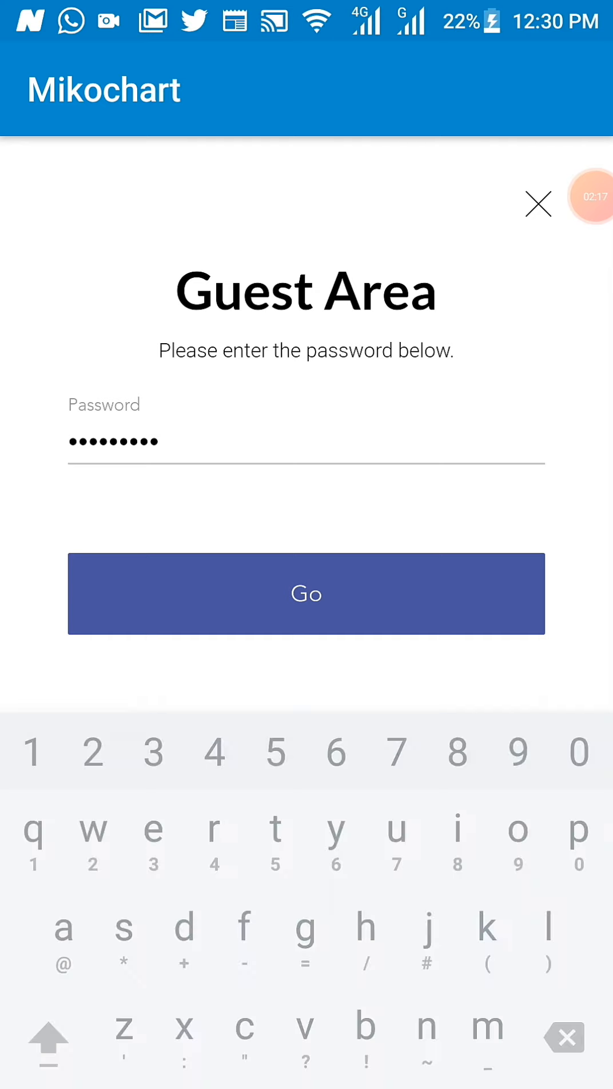
- Enter the junior class area and browse Mathematics, English Language and ICT with their JSS 1-3 sessions
left_click(305, 594)
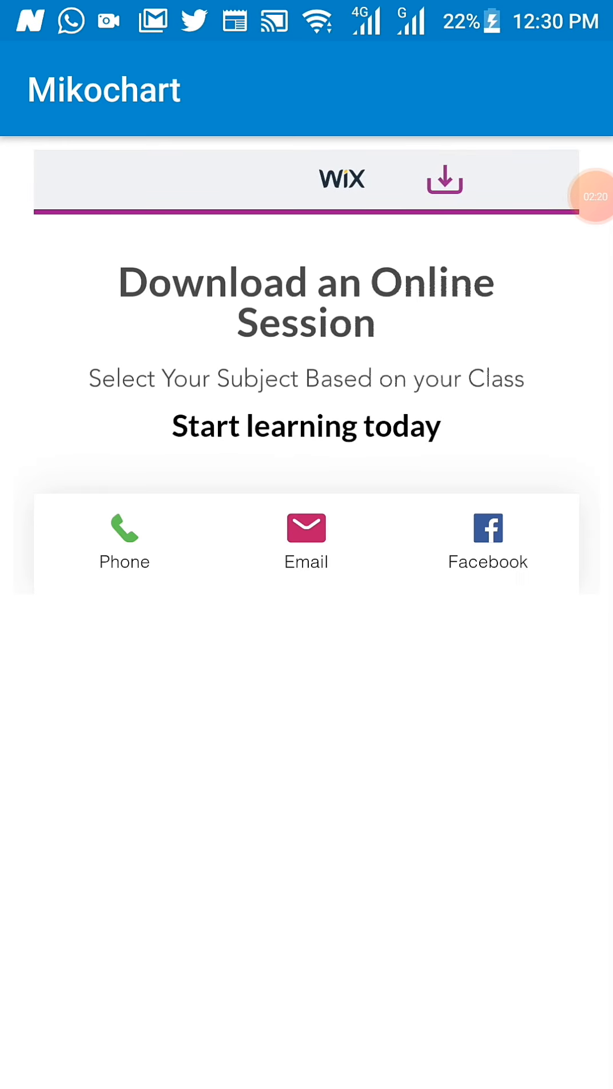
scroll("down", 3)
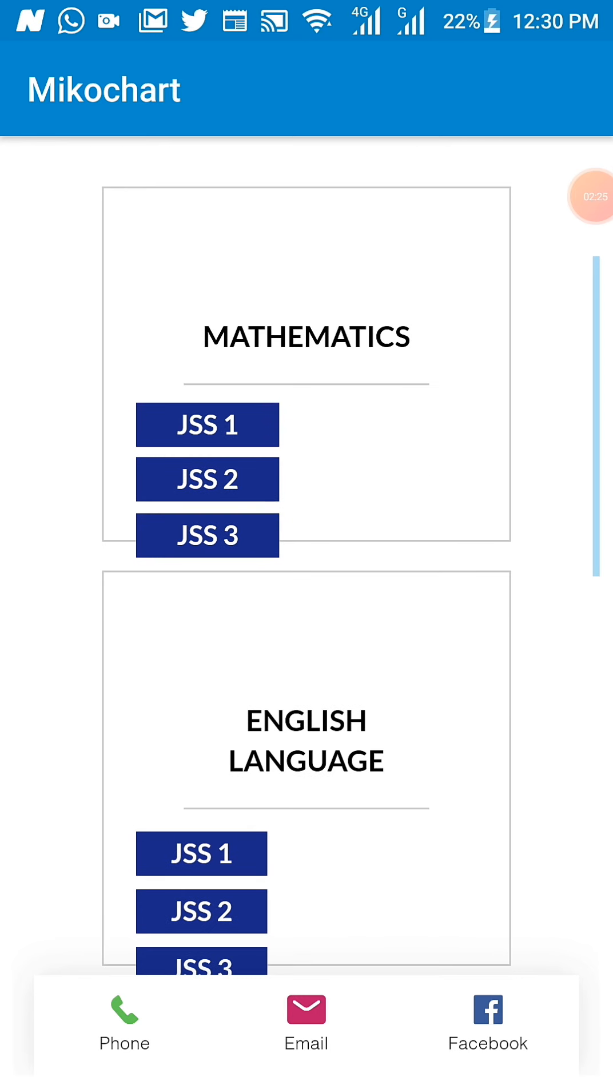
scroll("up", 3)
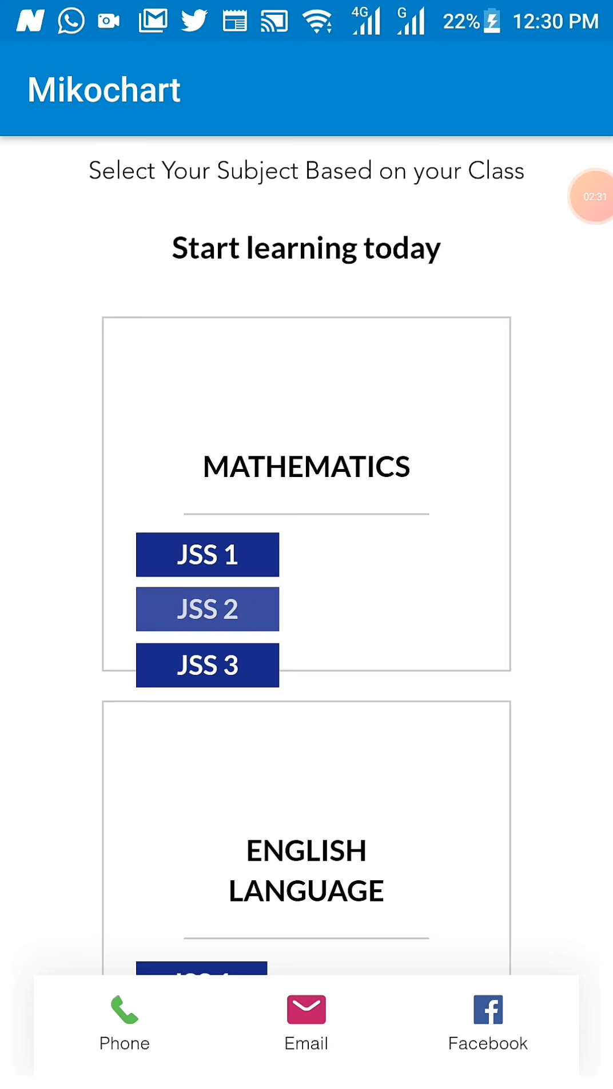
scroll("up", 3)
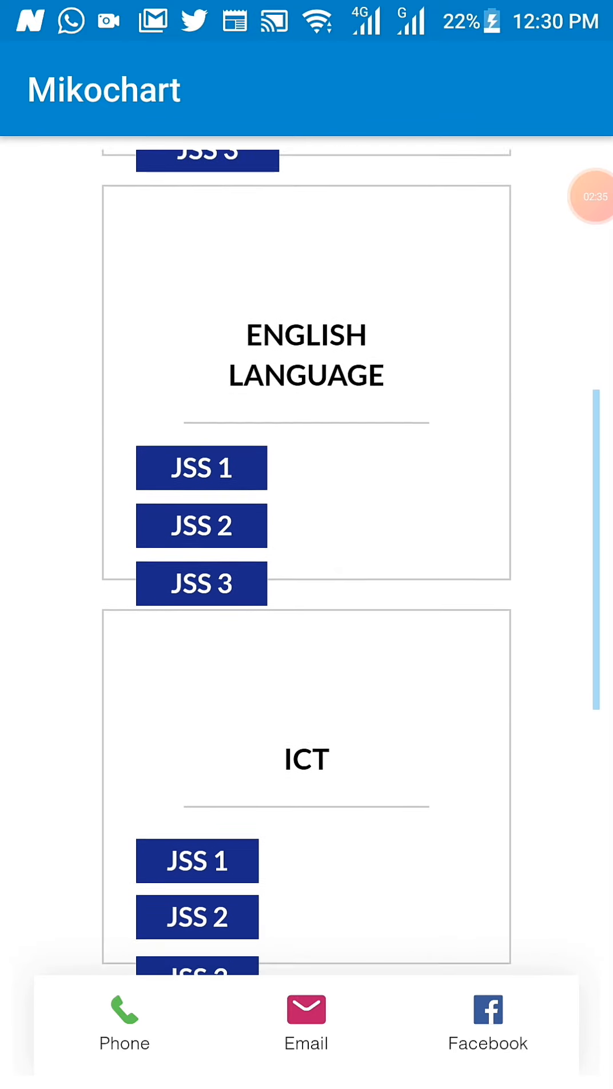
scroll("down", 3)
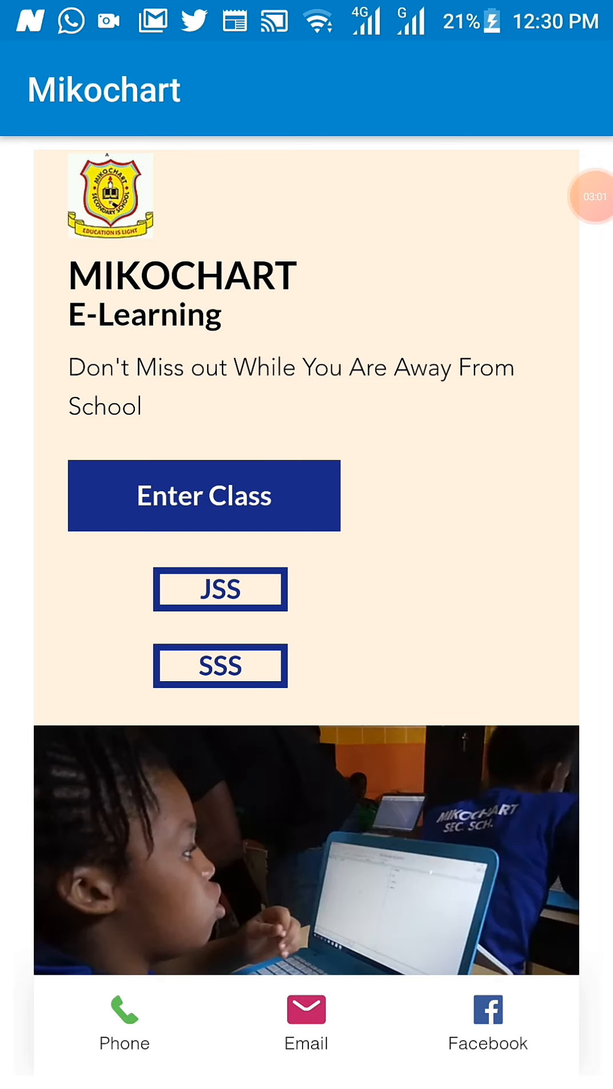
- Browse the E-Learning home page before reaching the SSS Guest Area password prompt
scroll("down", 3)
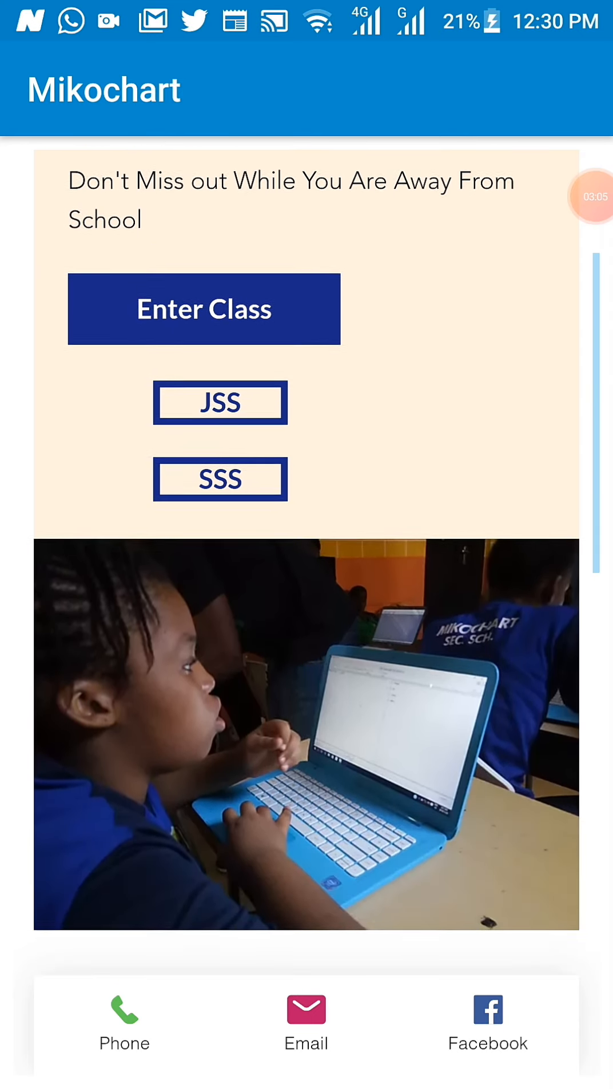
scroll("down", 3)
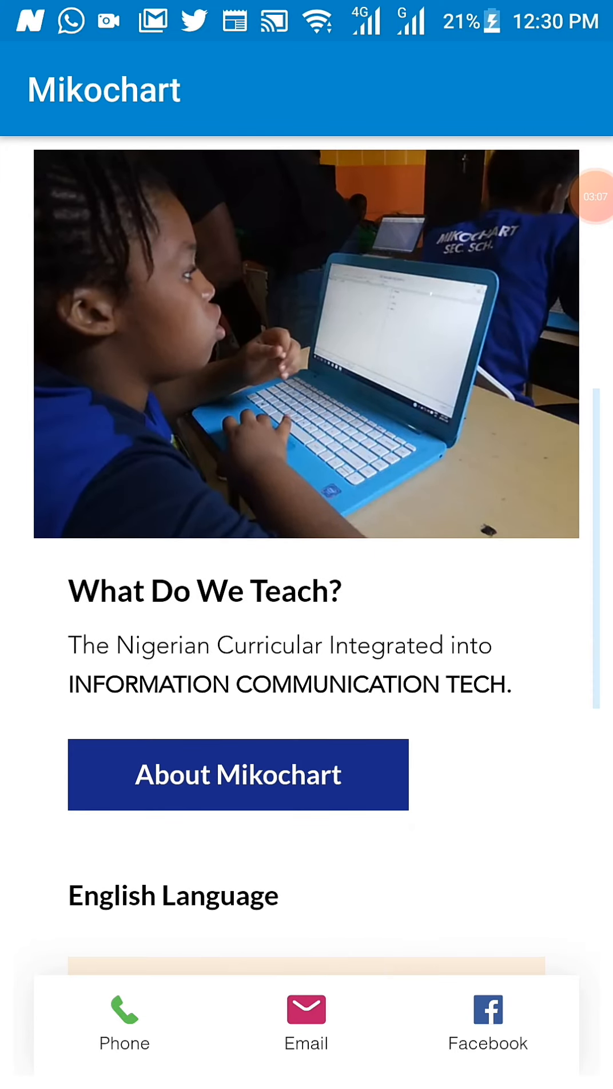
scroll("down", 3)
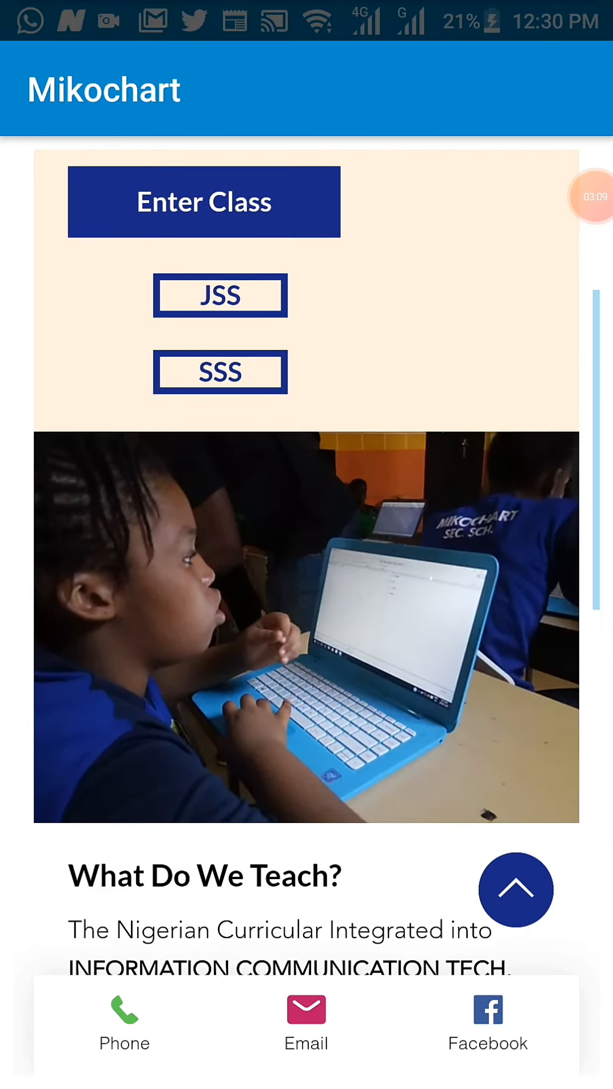
scroll("up", 3)
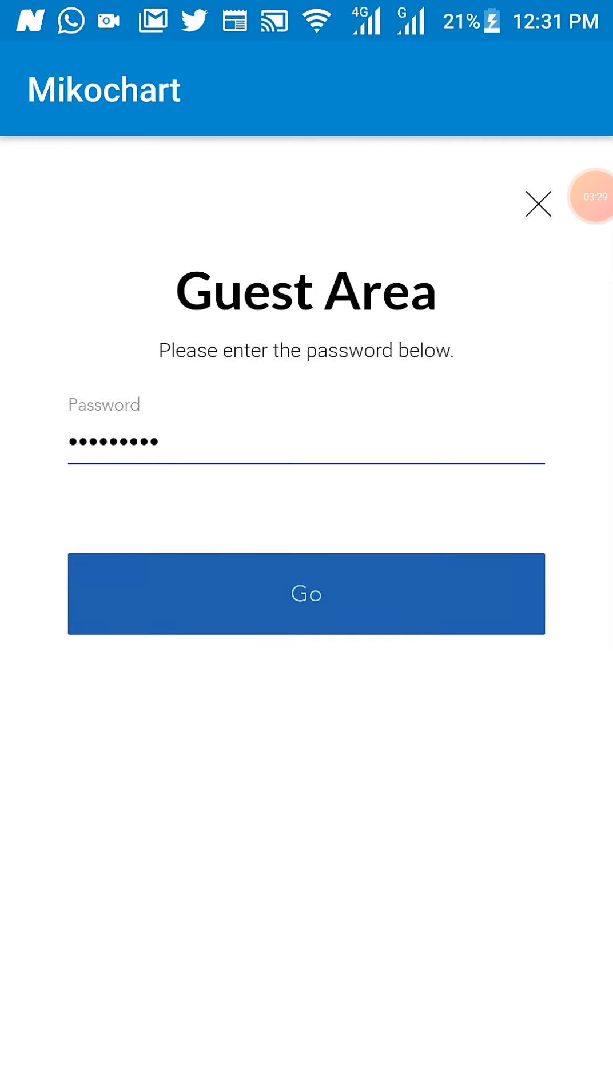
- Enter the senior class area and browse Mathematics, English Language, Biology, ICT and DTP with their SS sessions
left_click(305, 594)
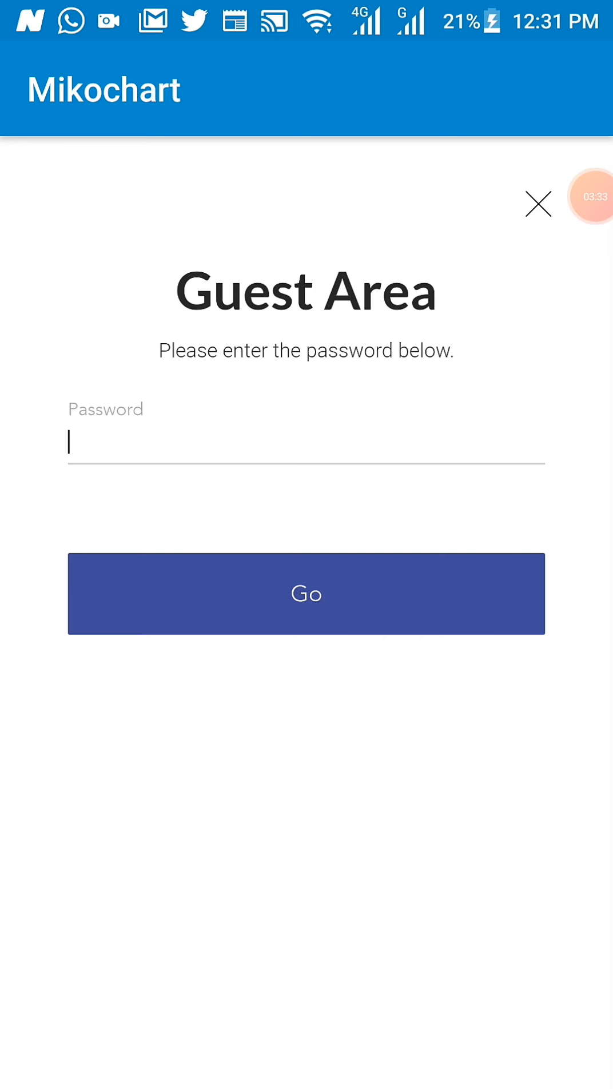
left_click(537, 204)
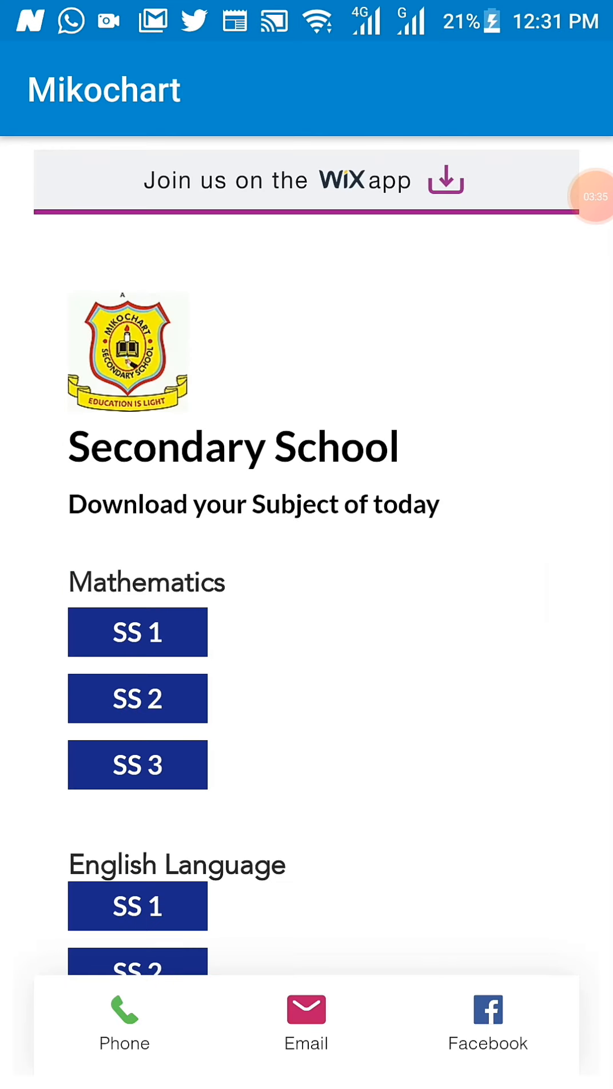
scroll("down", 3)
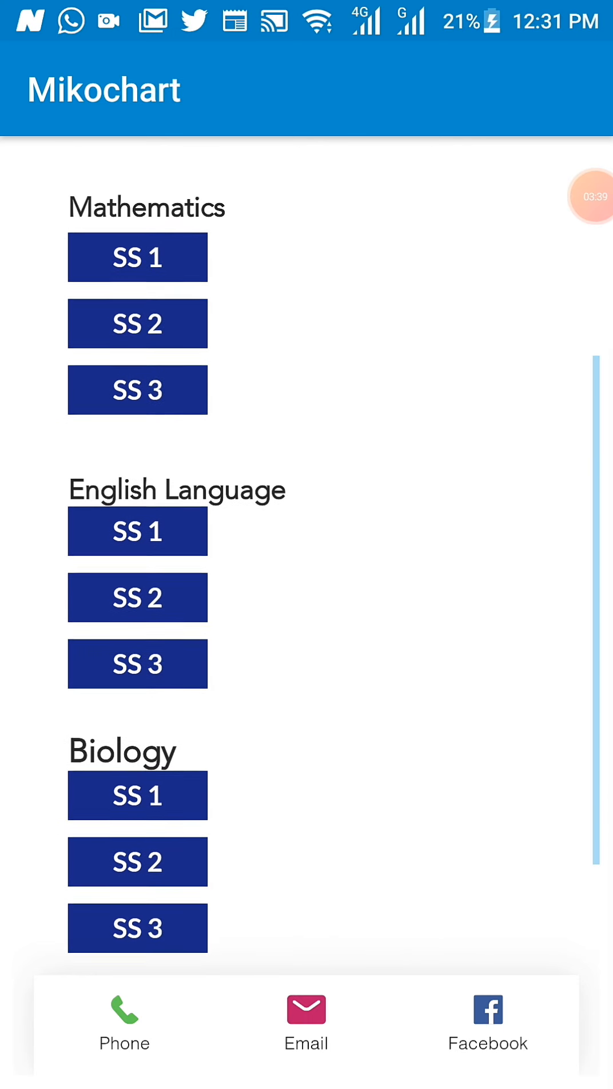
scroll("down", 3)
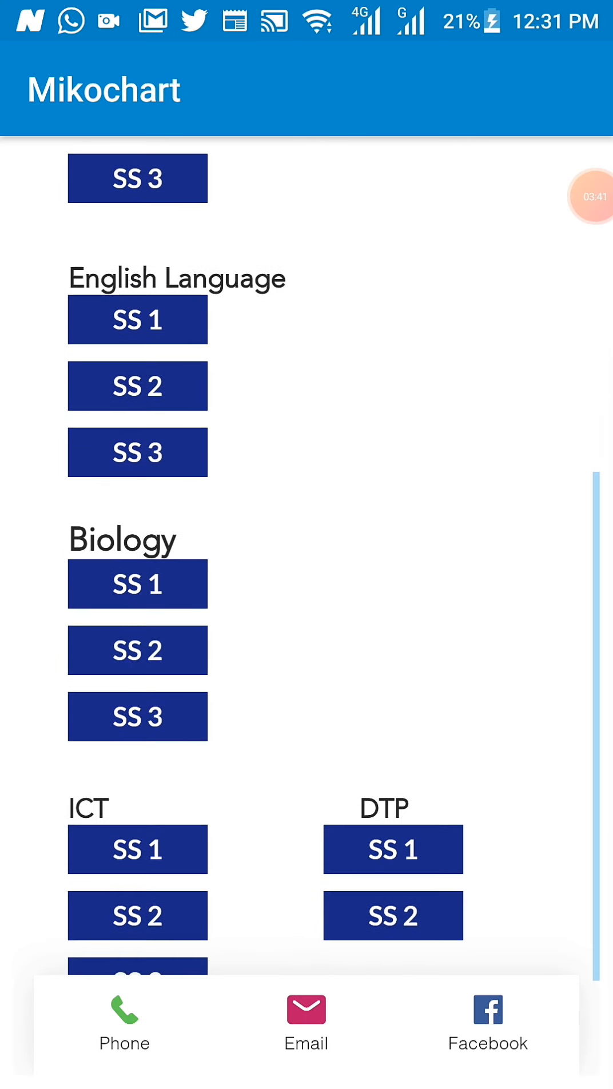
scroll("down", 3)
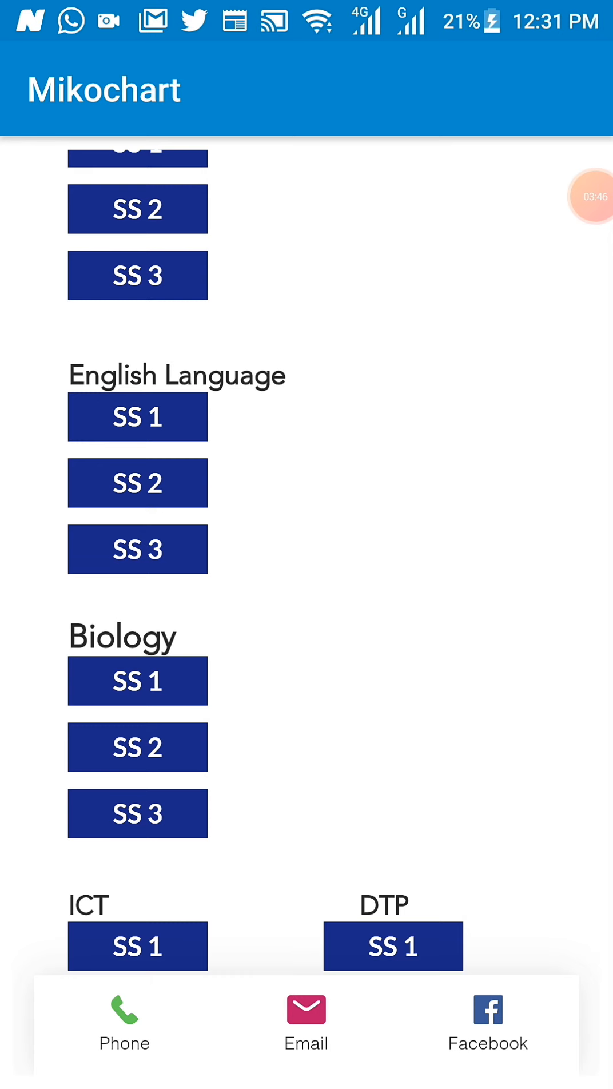
scroll("up", 3)
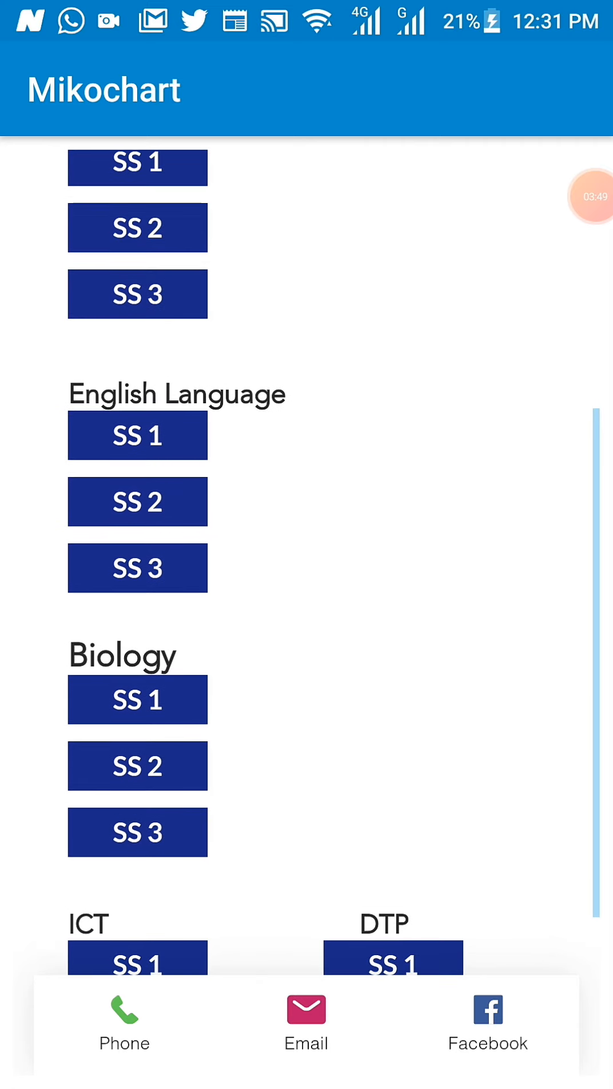
scroll("down", 3)
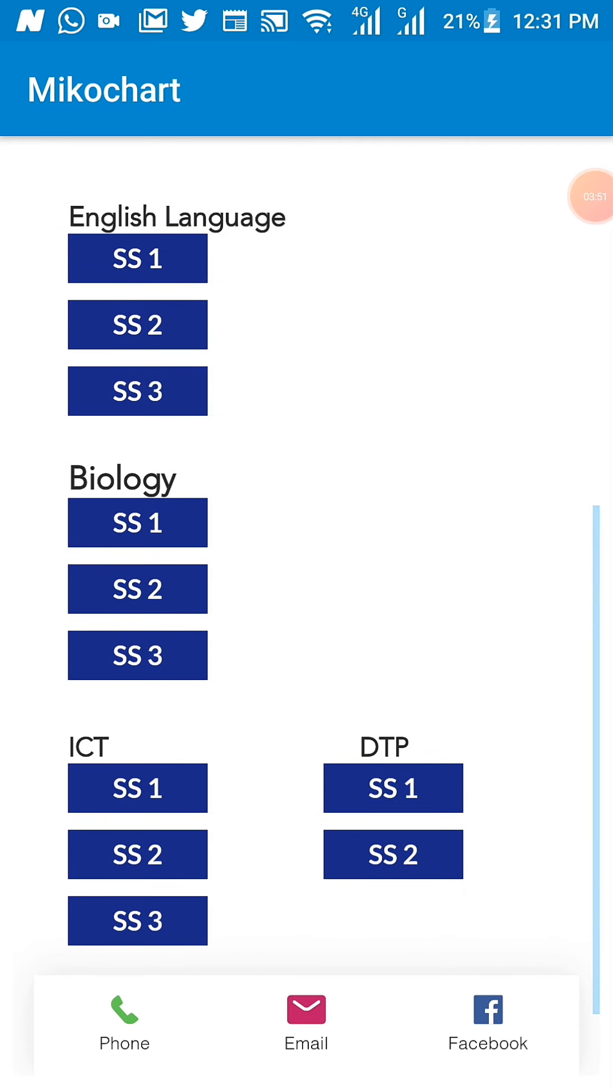
scroll("down", 3)
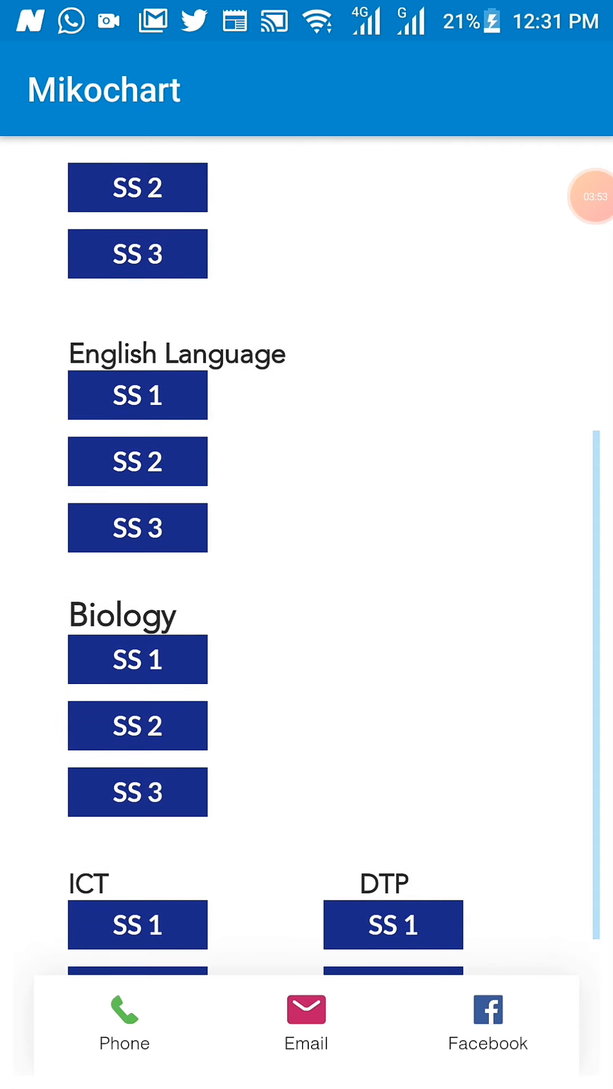
scroll("up", 3)
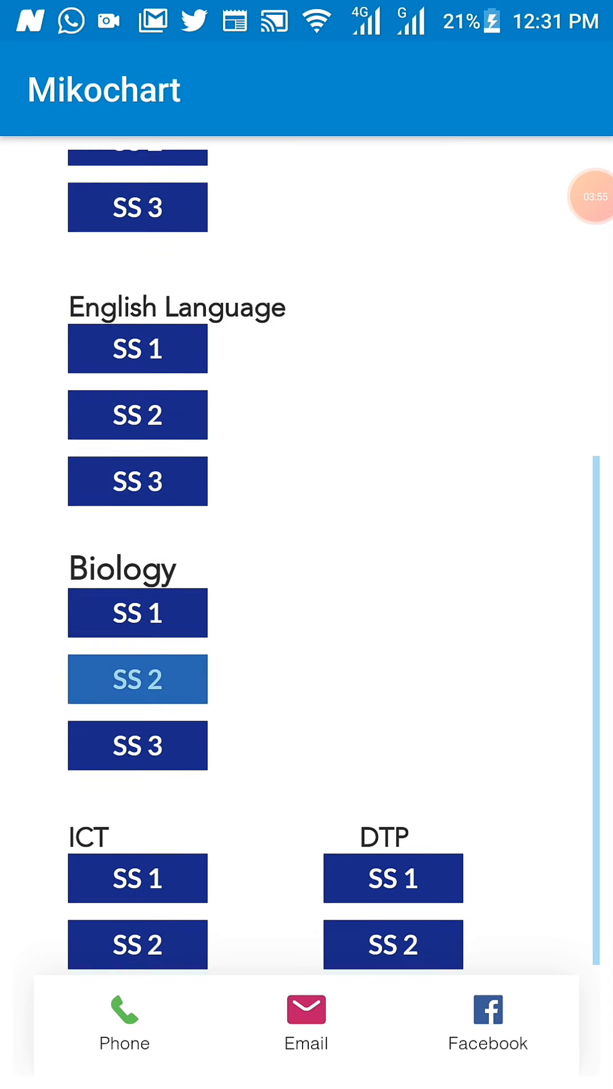
scroll("up", 3)
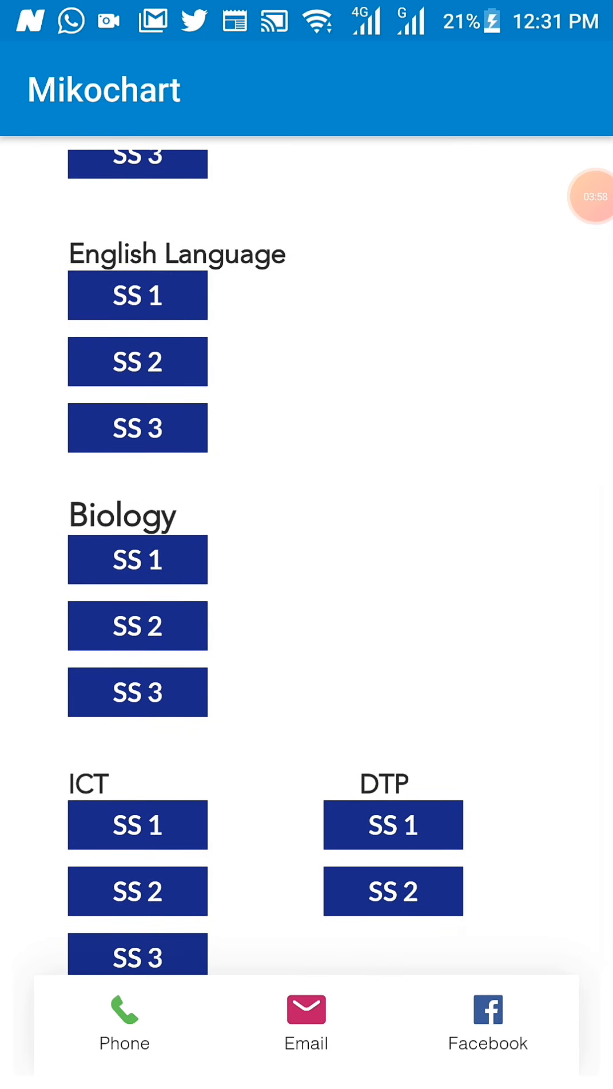
scroll("down", 3)
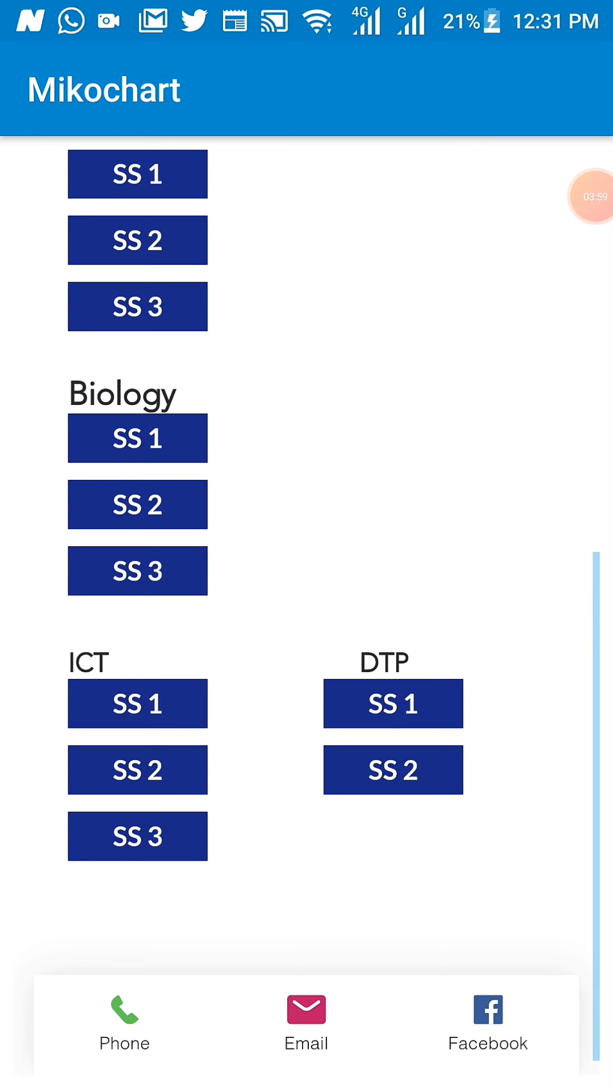